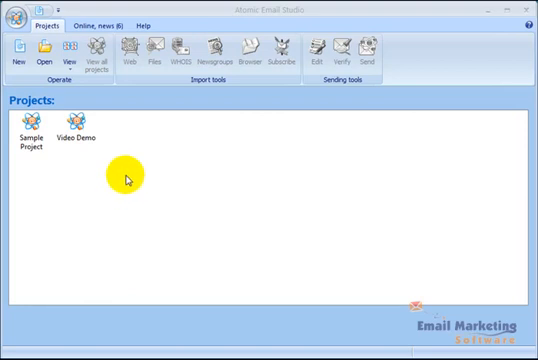
{"action": "mouse_move", "coordinate": [122, 178]}
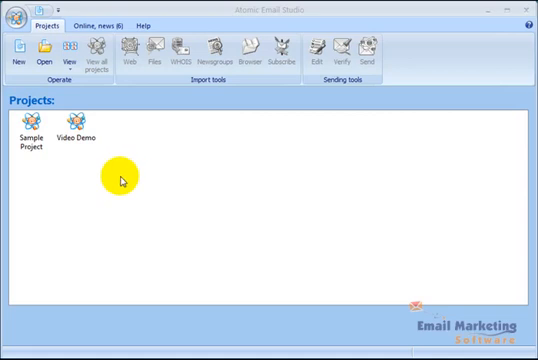
Open the Video Demo project from the Atomic Email Studio project list.
{"action": "left_click", "coordinate": [76, 130]}
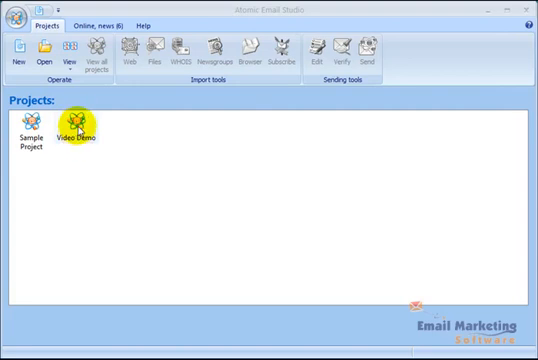
{"action": "double_click", "coordinate": [76, 130]}
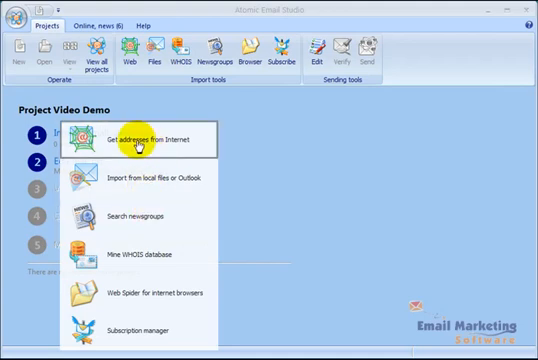
{"action": "mouse_move", "coordinate": [170, 178]}
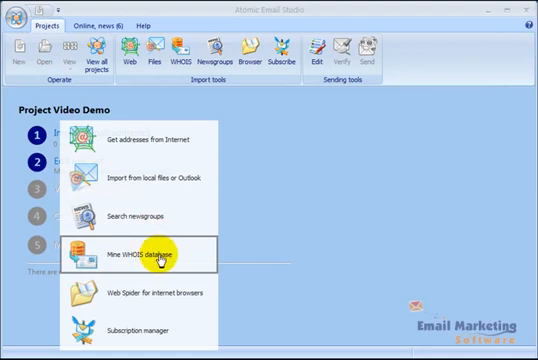
{"action": "mouse_move", "coordinate": [164, 292]}
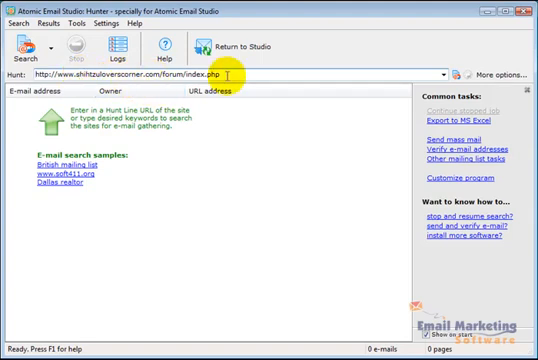
{"action": "mouse_move", "coordinate": [464, 72]}
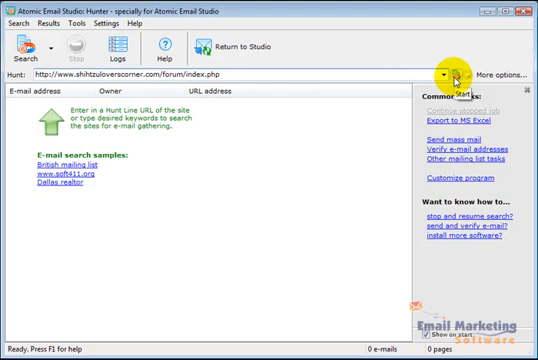
Start Hunter collecting e-mail addresses from the forum web page.
{"action": "left_click", "coordinate": [24, 52]}
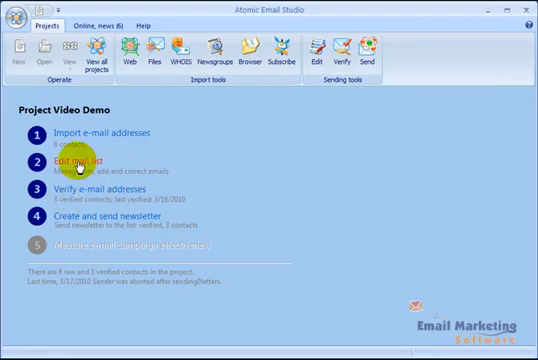
Show the Edit list choices: edit main list, edit verified list, delete verified list.
{"action": "left_click", "coordinate": [68, 160]}
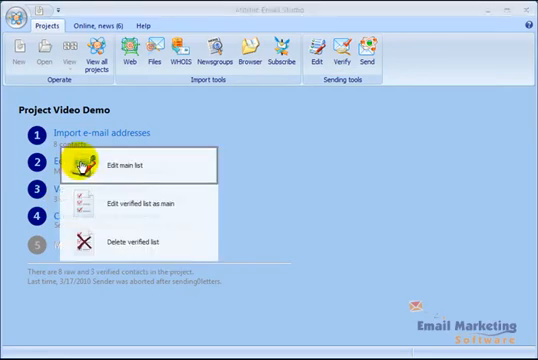
{"action": "mouse_move", "coordinate": [156, 172]}
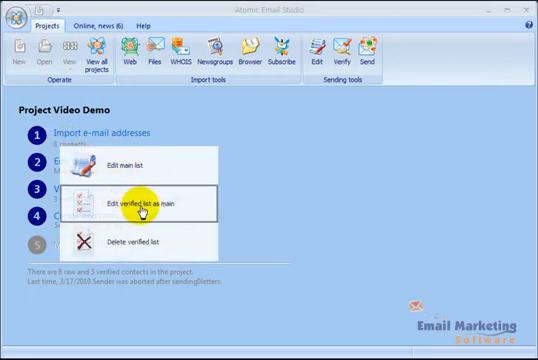
{"action": "mouse_move", "coordinate": [138, 216]}
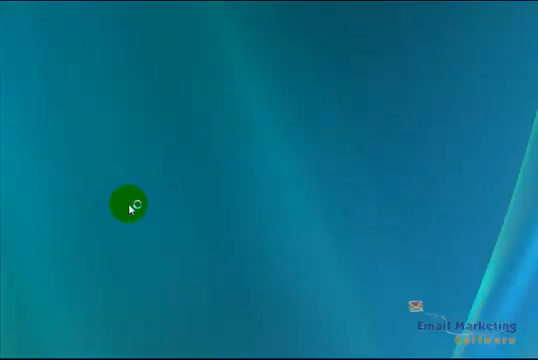
Open the main list in List Manager, begin adding a column and cancel it.
{"action": "left_click", "coordinate": [128, 204]}
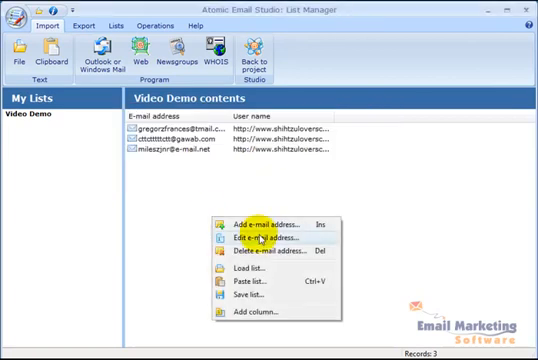
{"action": "mouse_move", "coordinate": [264, 272]}
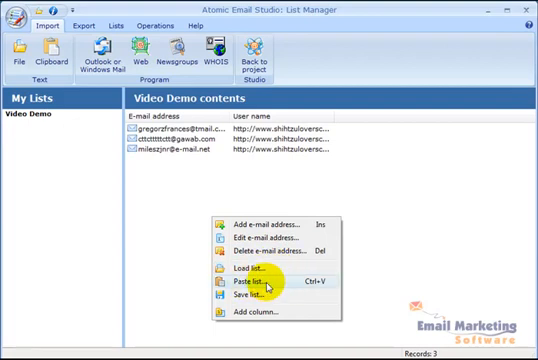
{"action": "mouse_move", "coordinate": [262, 312]}
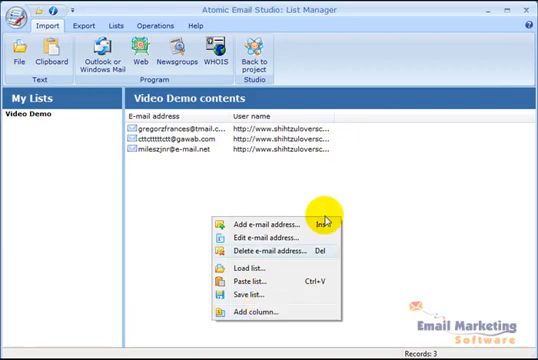
{"action": "left_click", "coordinate": [266, 312]}
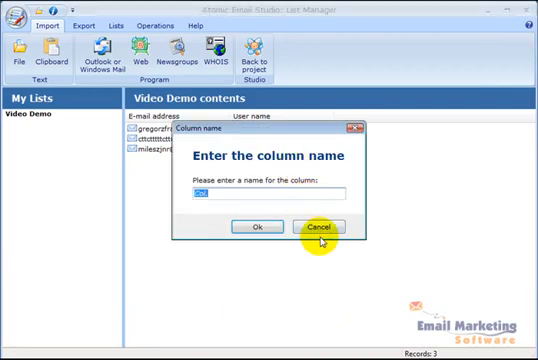
{"action": "left_click", "coordinate": [308, 224]}
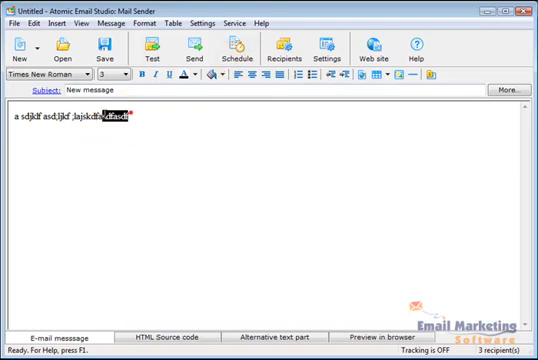
Select the typed body text of the untitled test message in Mail Sender.
{"action": "left_click_drag", "start_coordinate": [96, 124], "coordinate": [130, 124]}
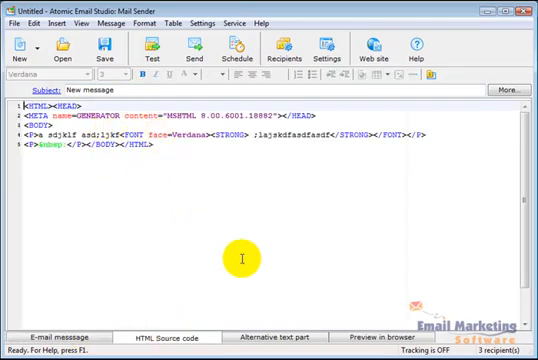
{"action": "mouse_move", "coordinate": [314, 188]}
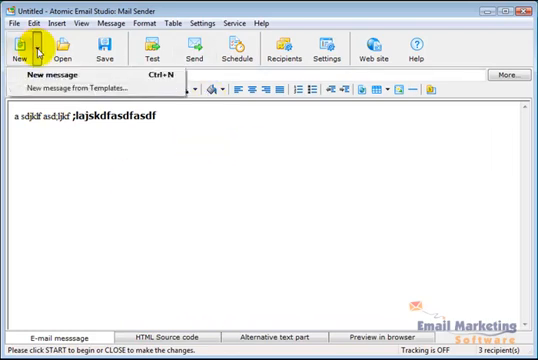
Start a new message from the Keyboard template and scroll through the newsletter.
{"action": "left_click", "coordinate": [62, 76]}
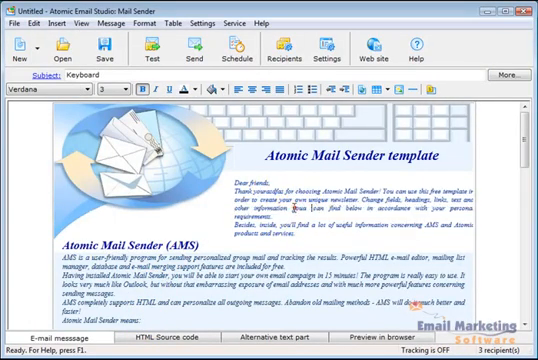
{"action": "scroll", "scroll_direction": "down", "scroll_amount": 3}
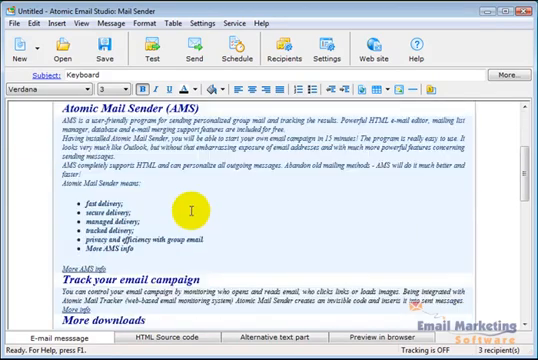
{"action": "scroll", "scroll_direction": "down", "scroll_amount": 3}
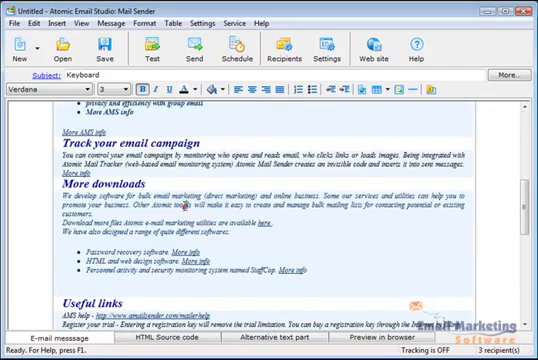
{"action": "scroll", "scroll_direction": "down", "scroll_amount": 3}
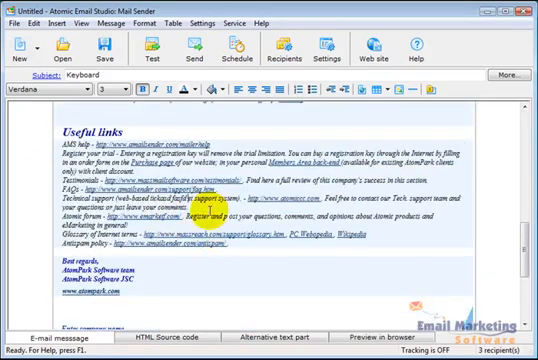
{"action": "scroll", "scroll_direction": "down", "scroll_amount": 3}
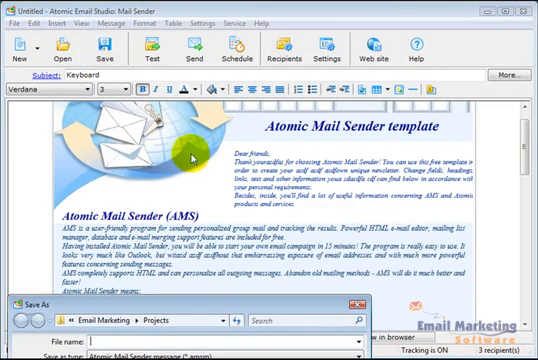
Name the message file test in the Save As dialog.
{"action": "type", "text": "test@test.com"}
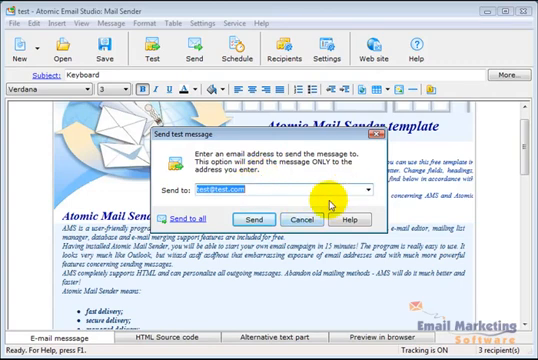
Send the Keyboard newsletter to the test address from the Send test message dialog.
{"action": "left_click", "coordinate": [292, 216]}
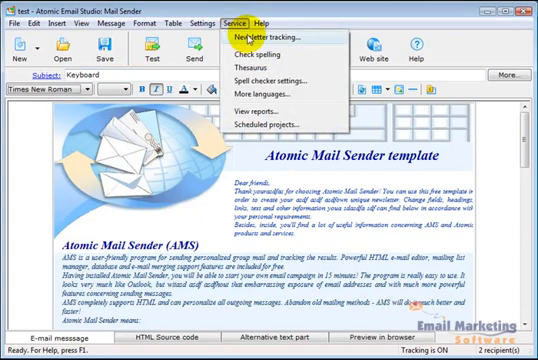
View the Email Tracker page and scroll to the Messages opened table with 66.667% open rate.
{"action": "left_click", "coordinate": [284, 38]}
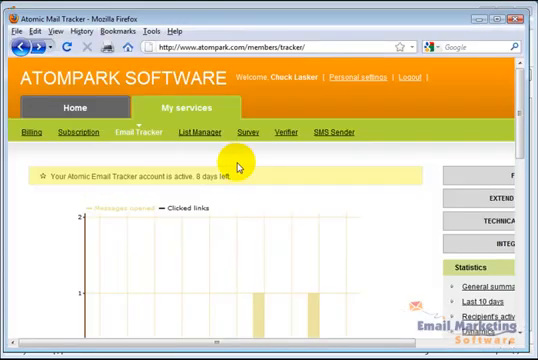
{"action": "scroll", "scroll_direction": "down", "scroll_amount": 3}
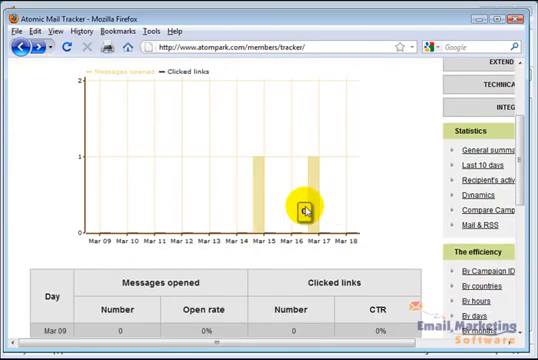
{"action": "scroll", "scroll_direction": "down", "scroll_amount": 3}
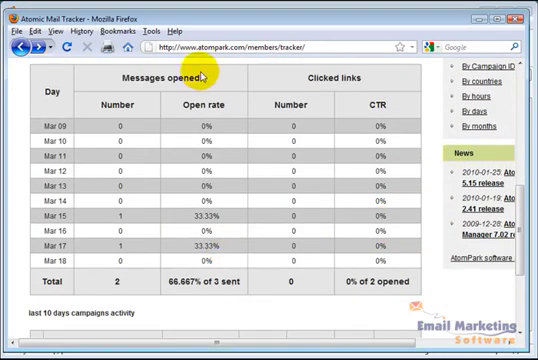